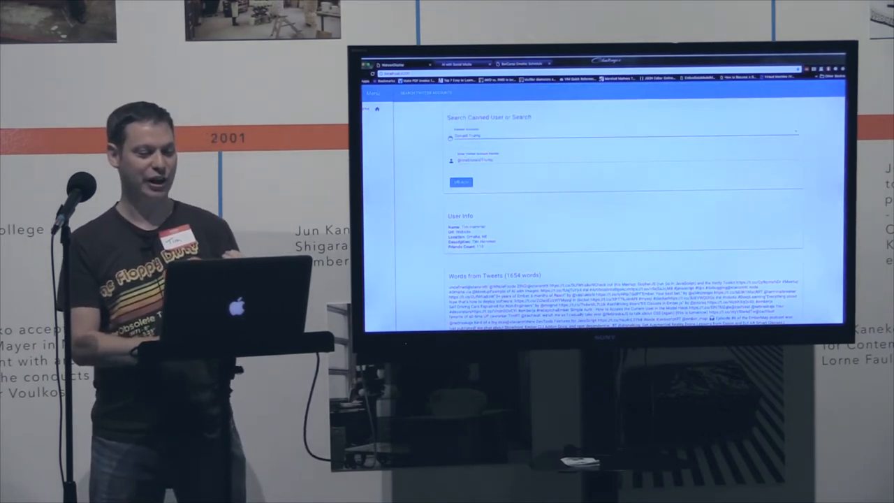
Analyze the entered Twitter handle and scroll past the tweet words to the Personality section.
click(461, 181)
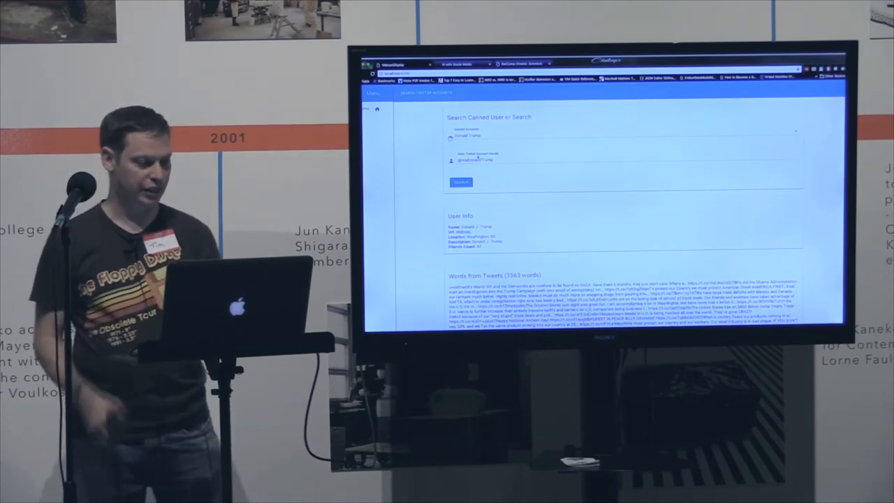
scroll(down, 3)
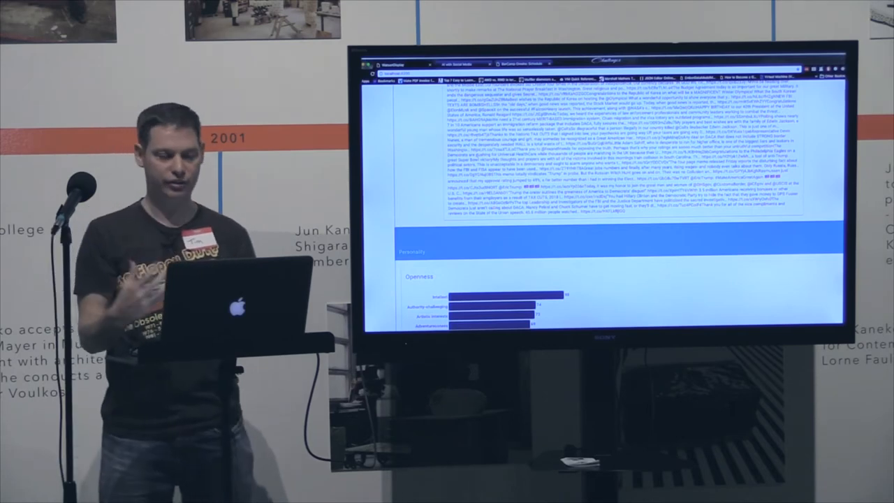
scroll(down, 3)
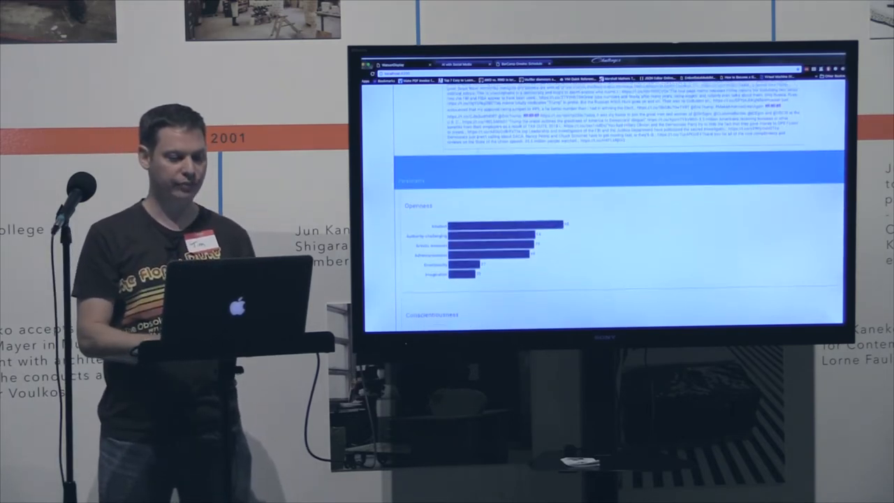
scroll(down, 3)
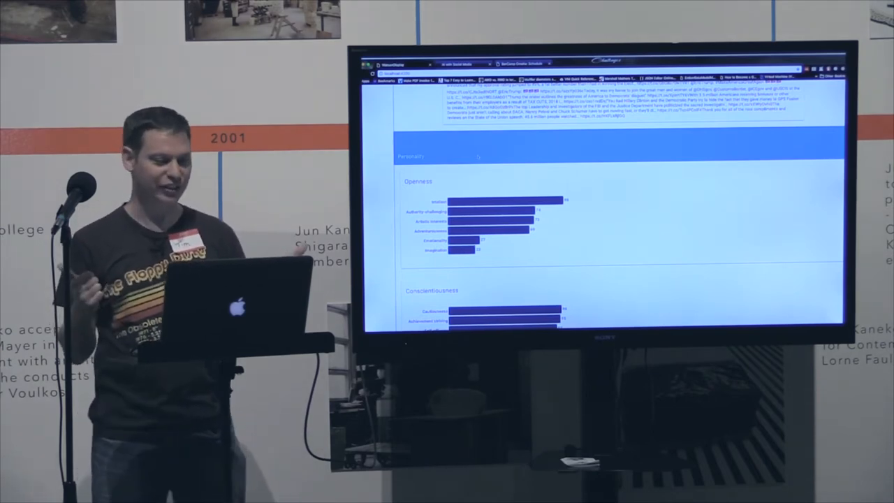
scroll(down, 3)
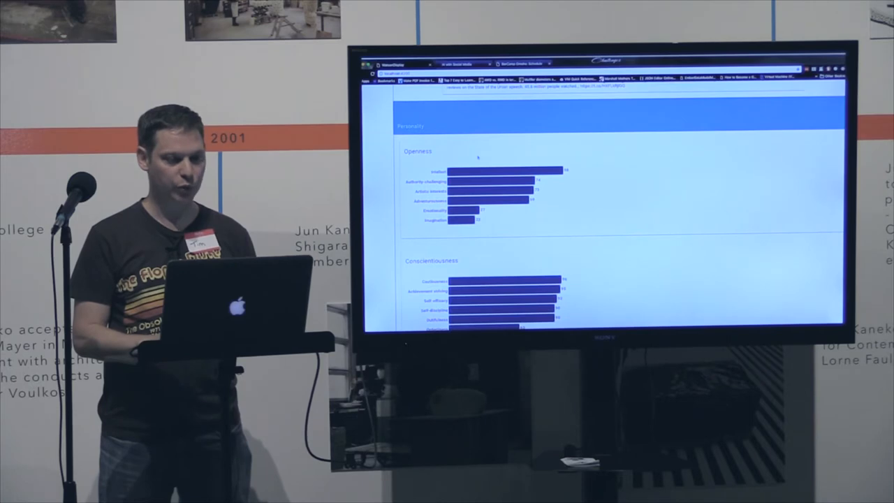
scroll(up, 3)
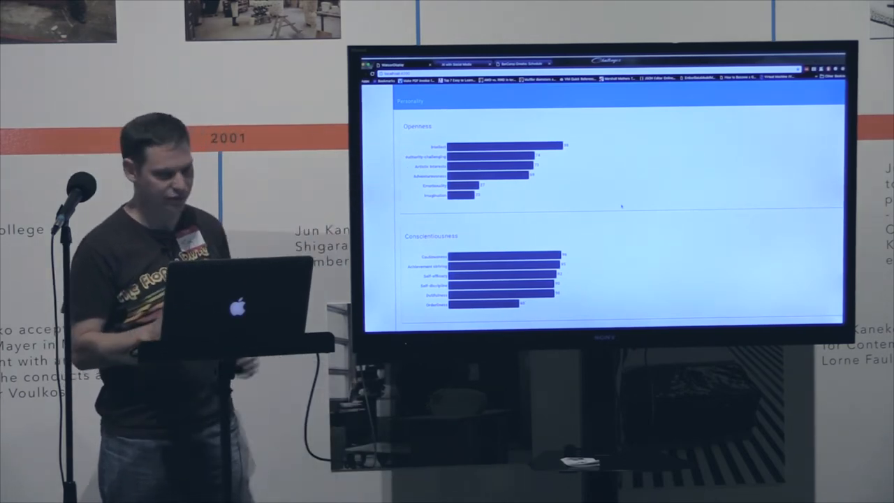
scroll(down, 3)
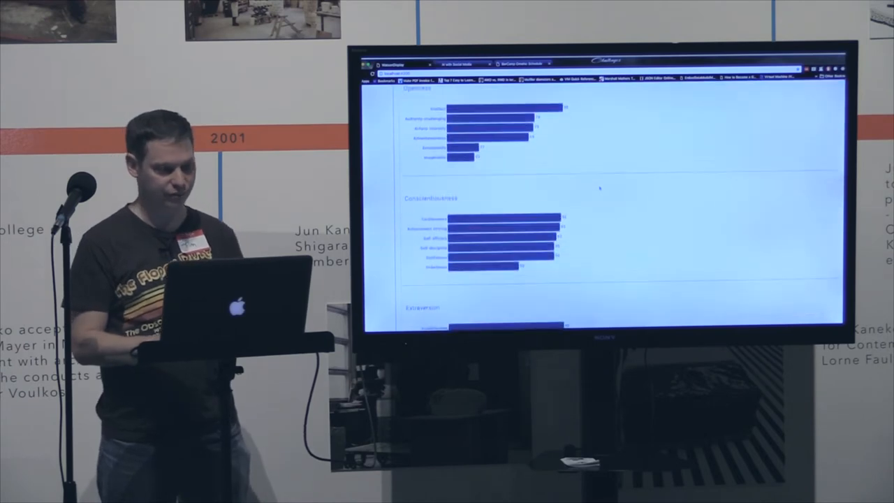
scroll(down, 3)
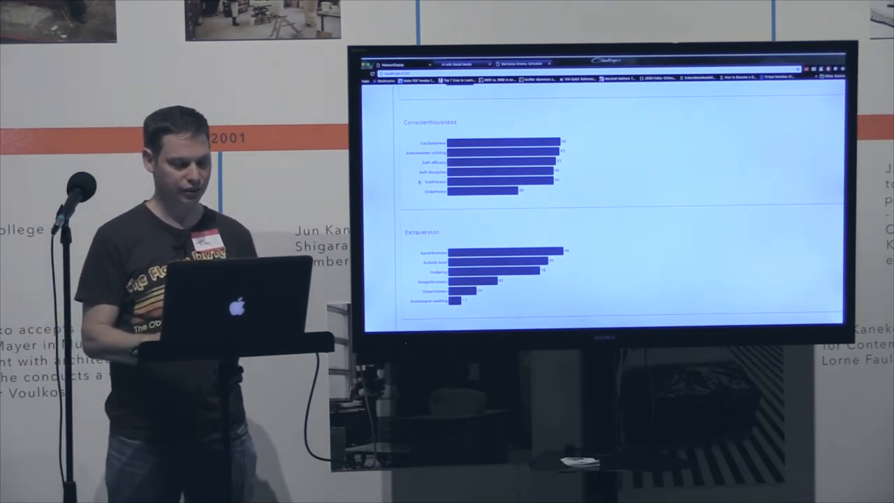
scroll(down, 3)
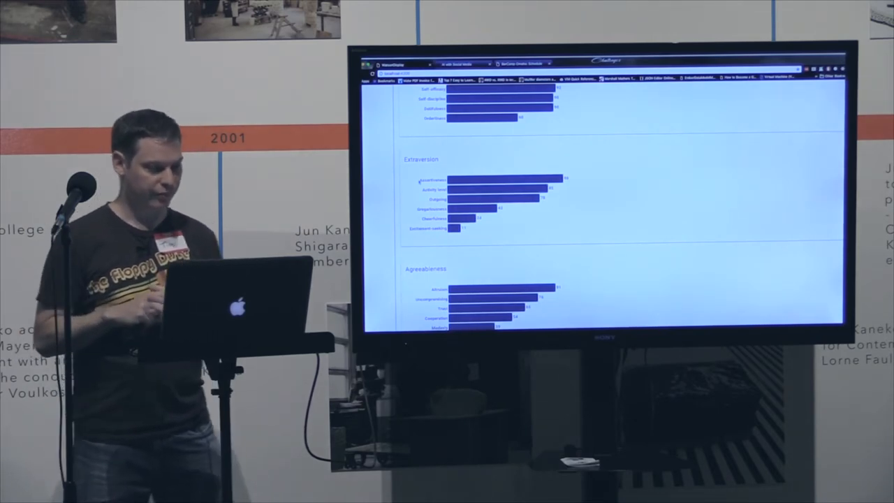
scroll(down, 3)
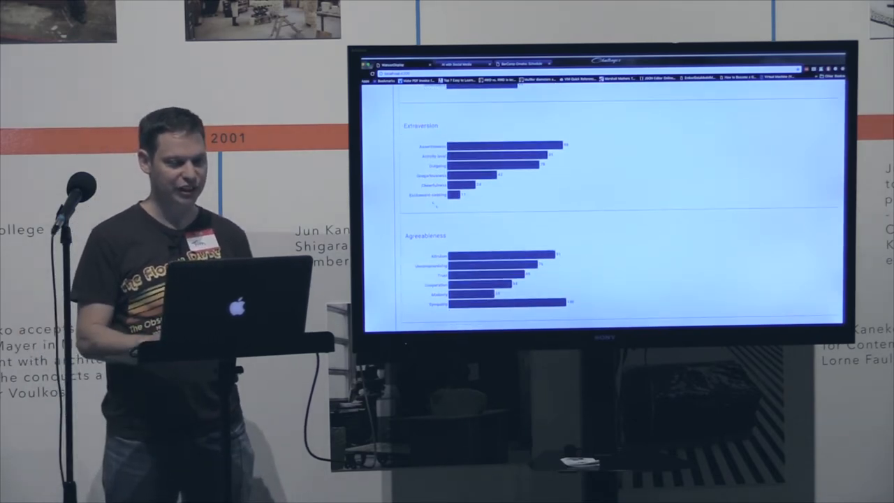
scroll(down, 3)
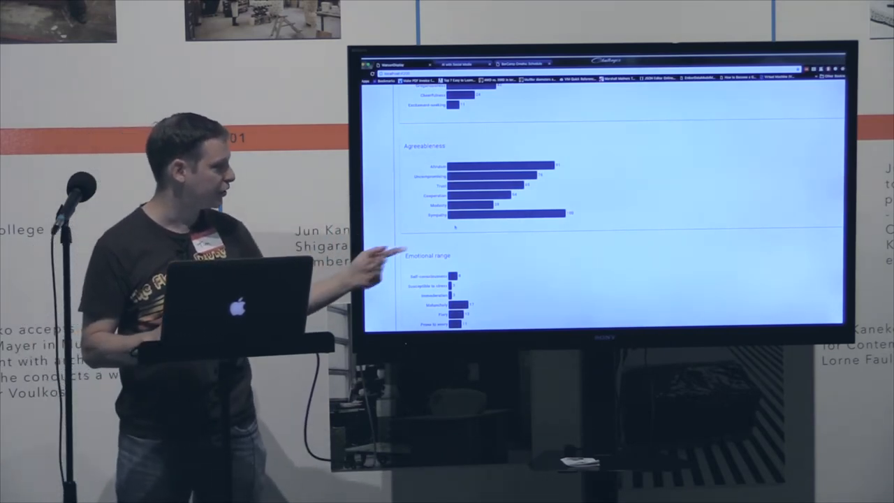
scroll(down, 3)
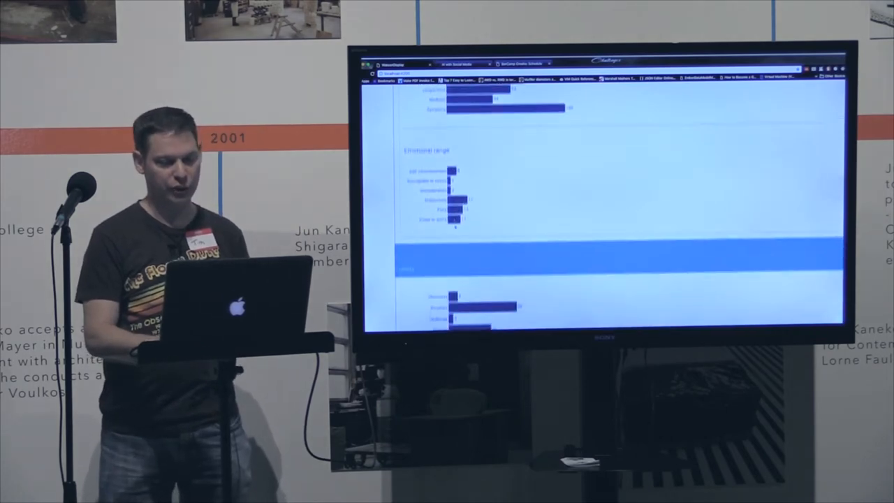
scroll(down, 3)
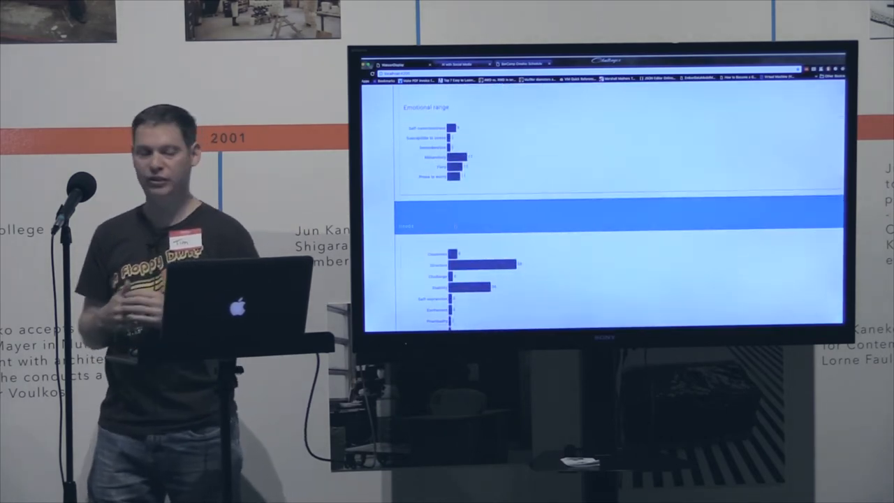
scroll(down, 3)
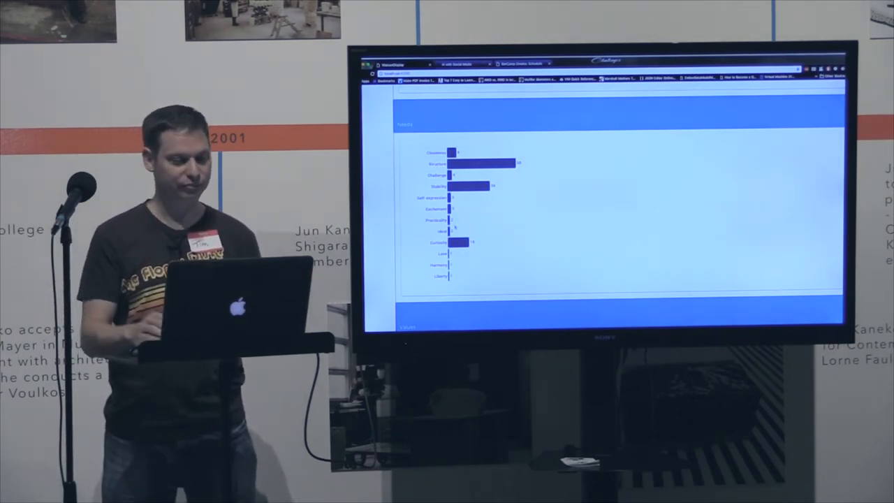
scroll(down, 3)
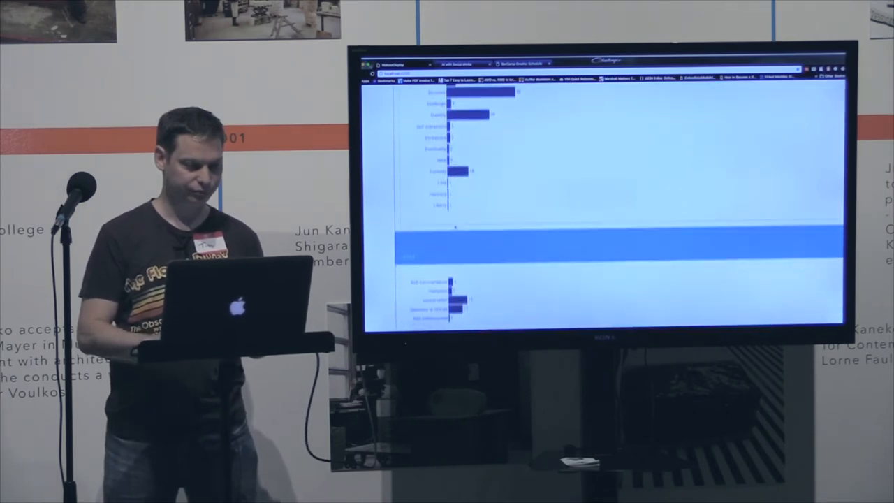
scroll(down, 3)
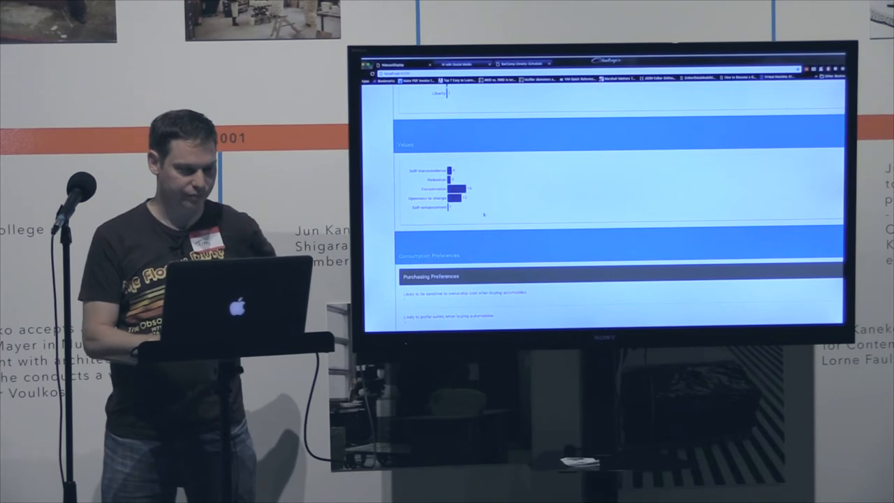
scroll(down, 3)
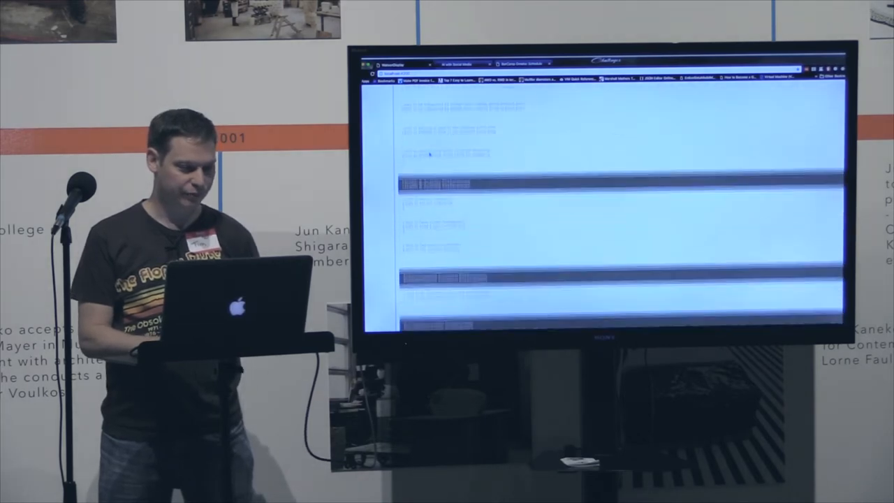
scroll(down, 3)
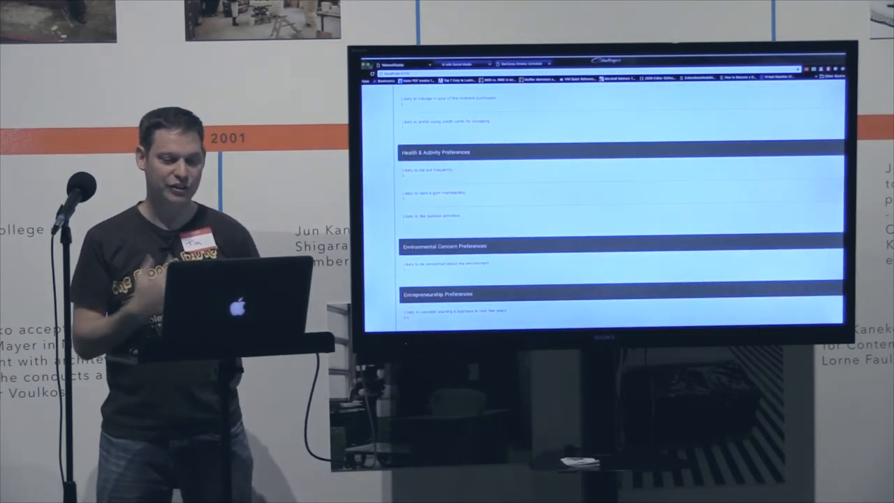
scroll(down, 3)
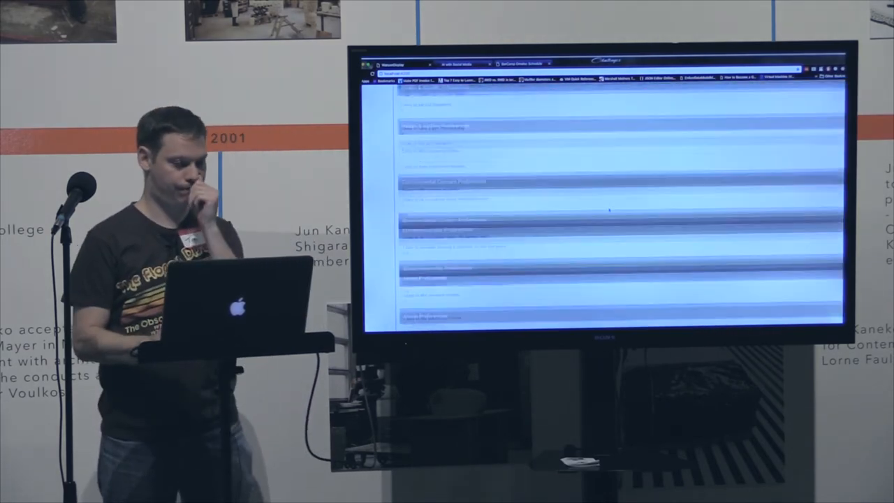
scroll(down, 3)
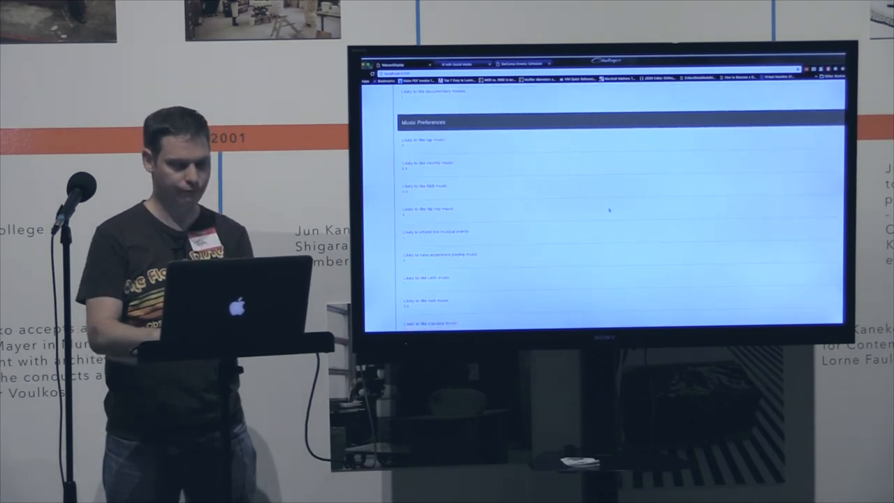
scroll(down, 3)
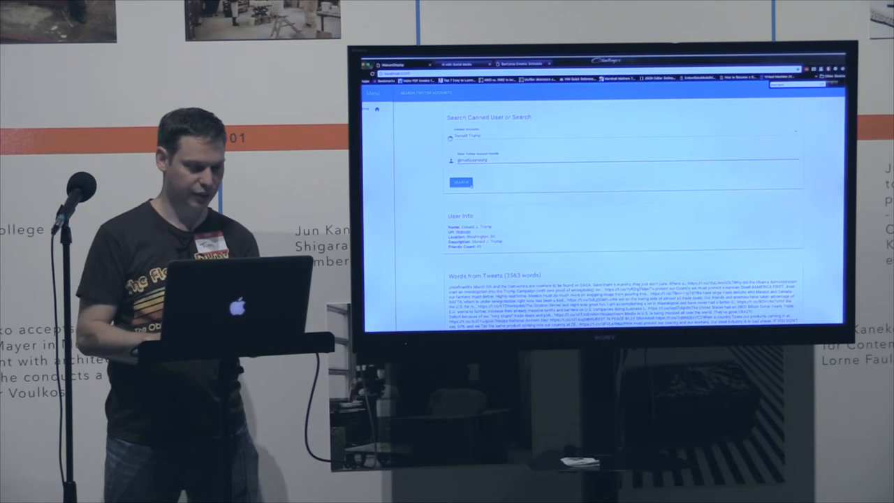
Scroll down through the new handle's profile to the Openness trait bars.
scroll(down, 3)
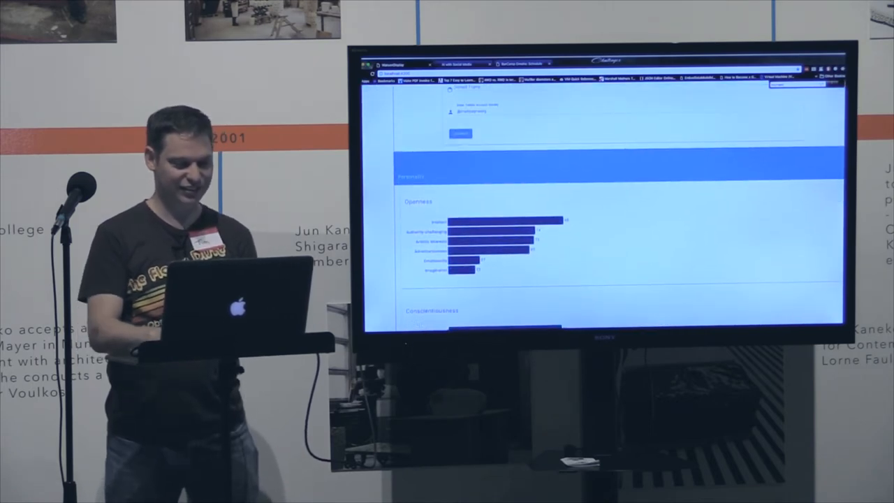
scroll(down, 3)
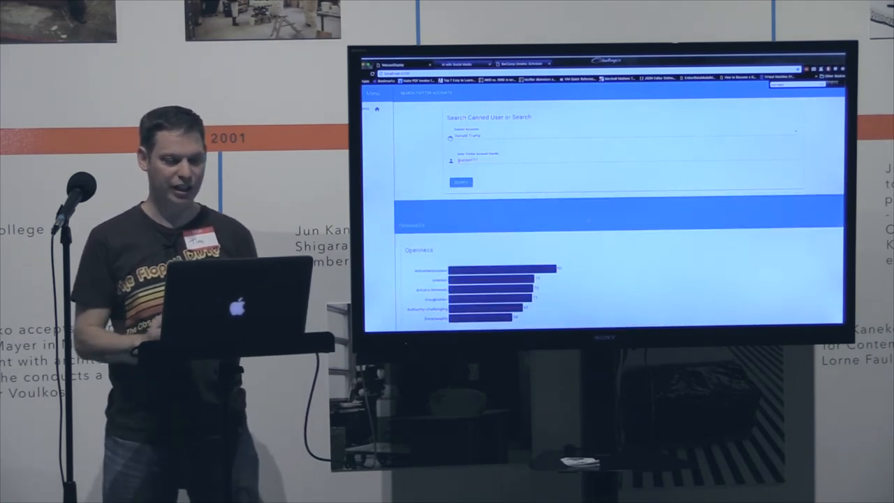
scroll(down, 3)
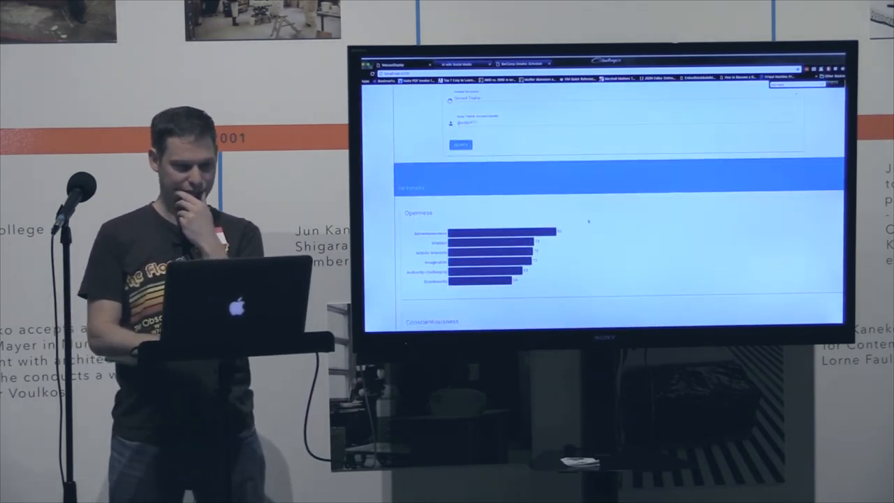
scroll(down, 3)
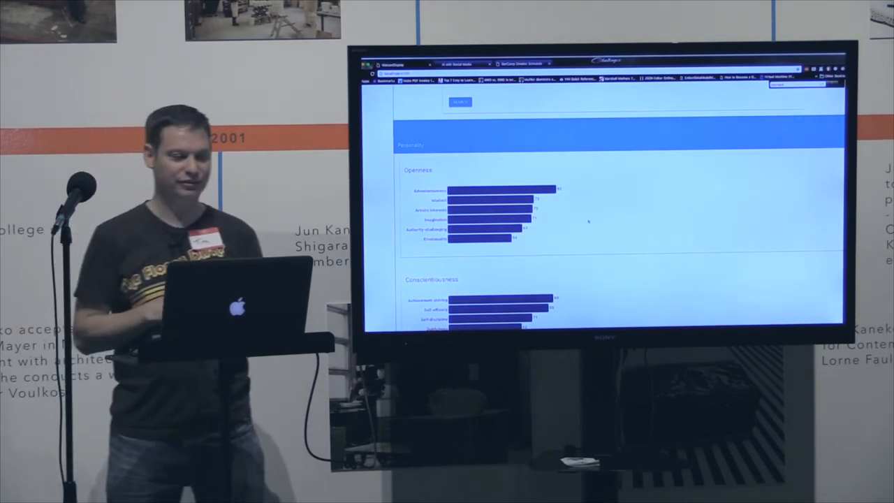
scroll(down, 3)
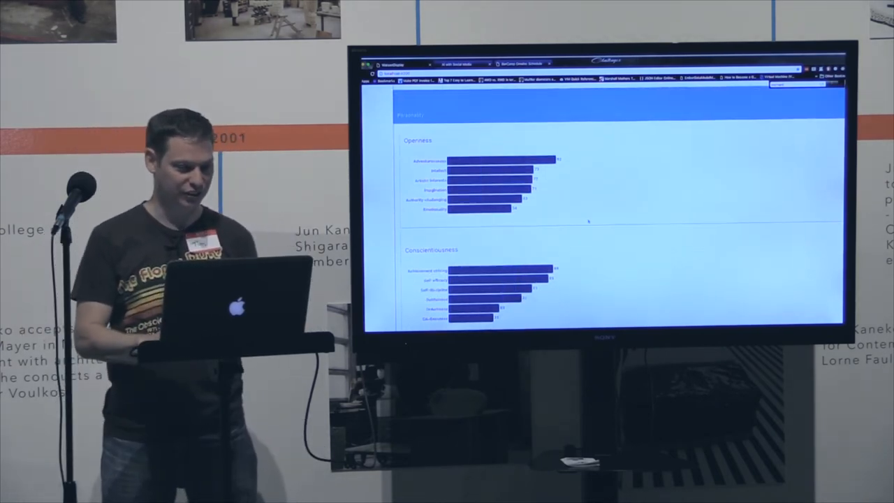